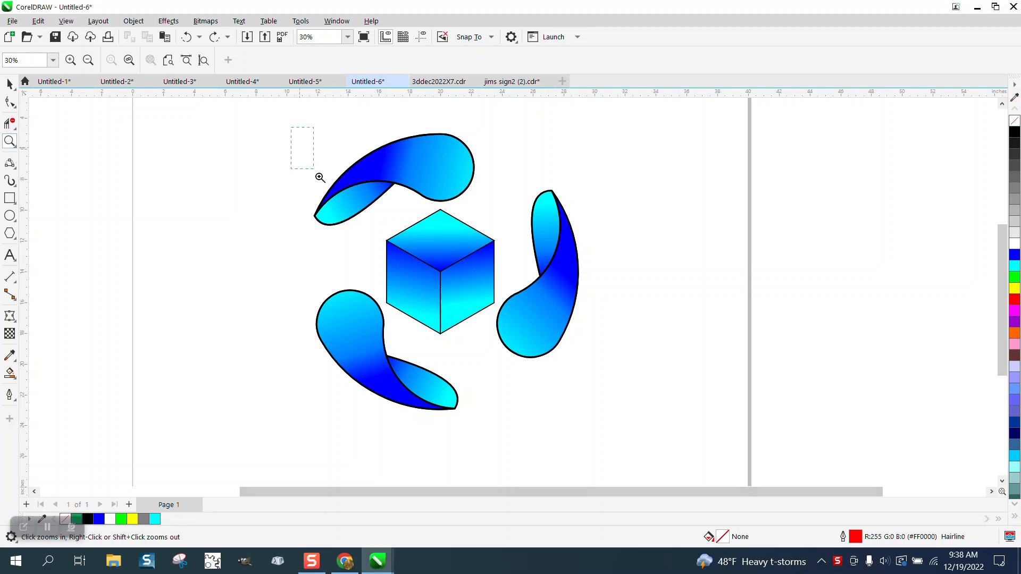
# Step: Detach the top swoosh's black outline with the Pick tool and move it right of the drawing
pyautogui.click(319, 178)
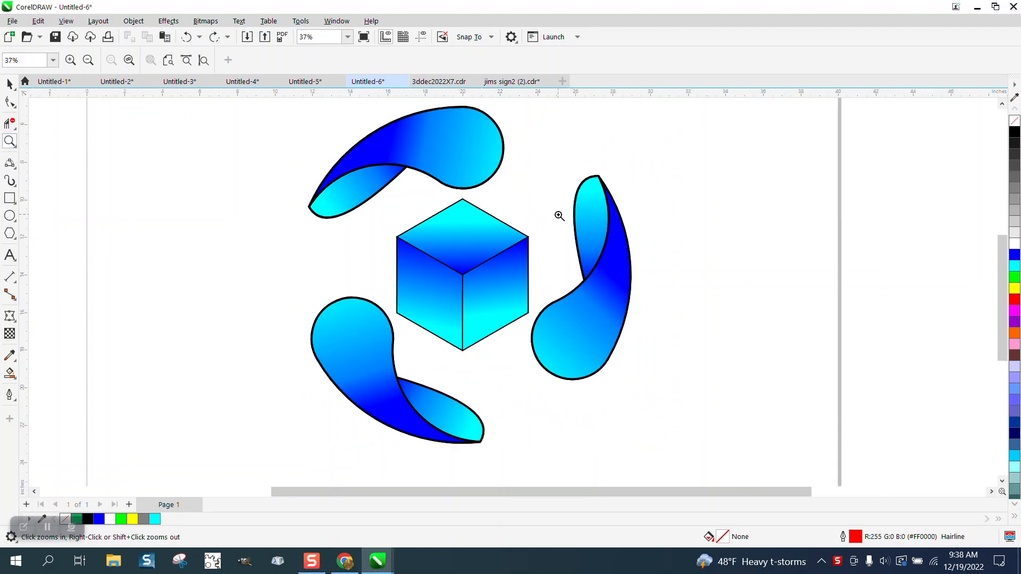
pyautogui.moveTo(523, 274)
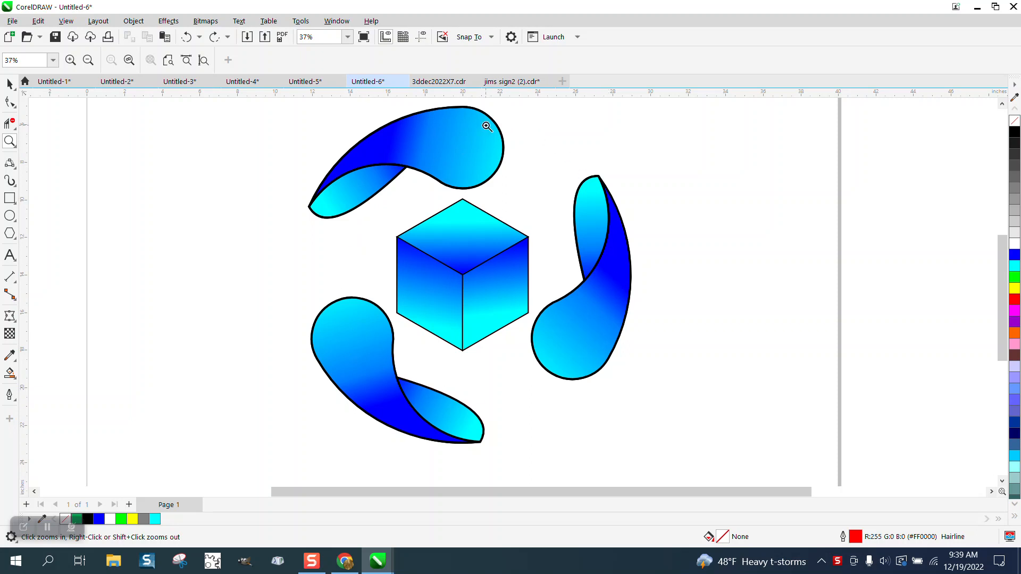
pyautogui.moveTo(387, 221)
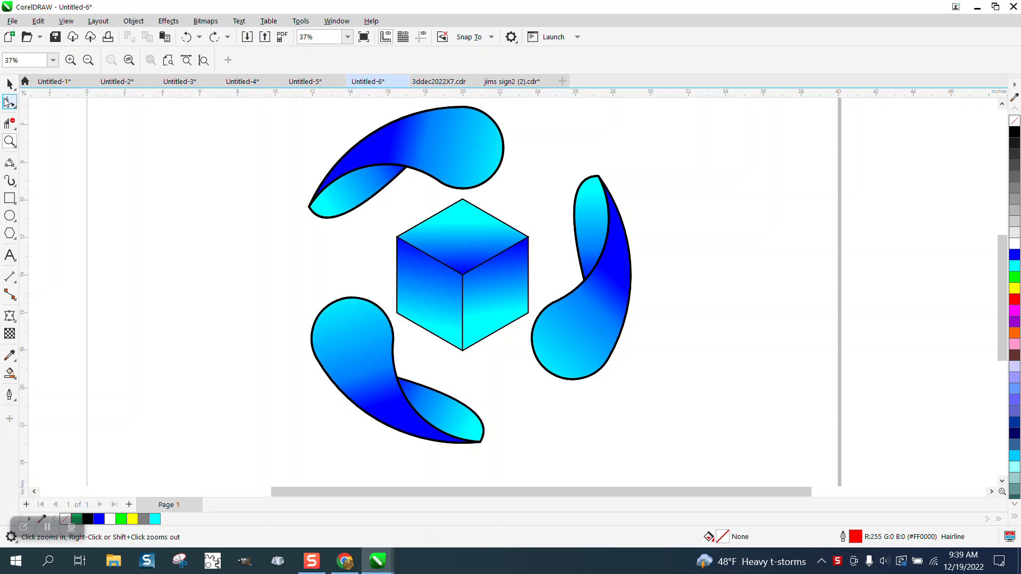
pyautogui.click(8, 85)
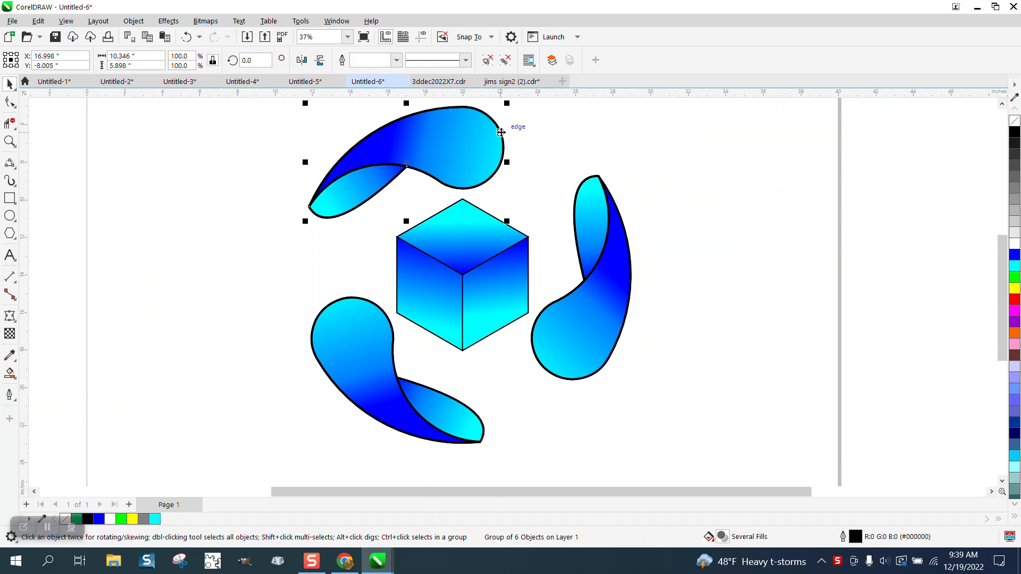
pyautogui.scroll(-3)
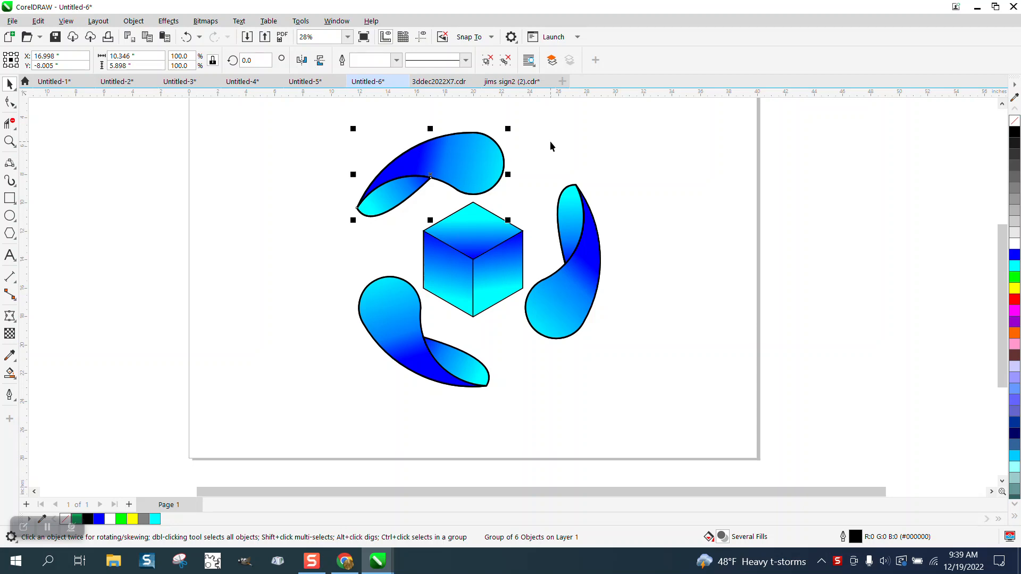
pyautogui.moveTo(429, 173); pyautogui.dragTo(683, 173)
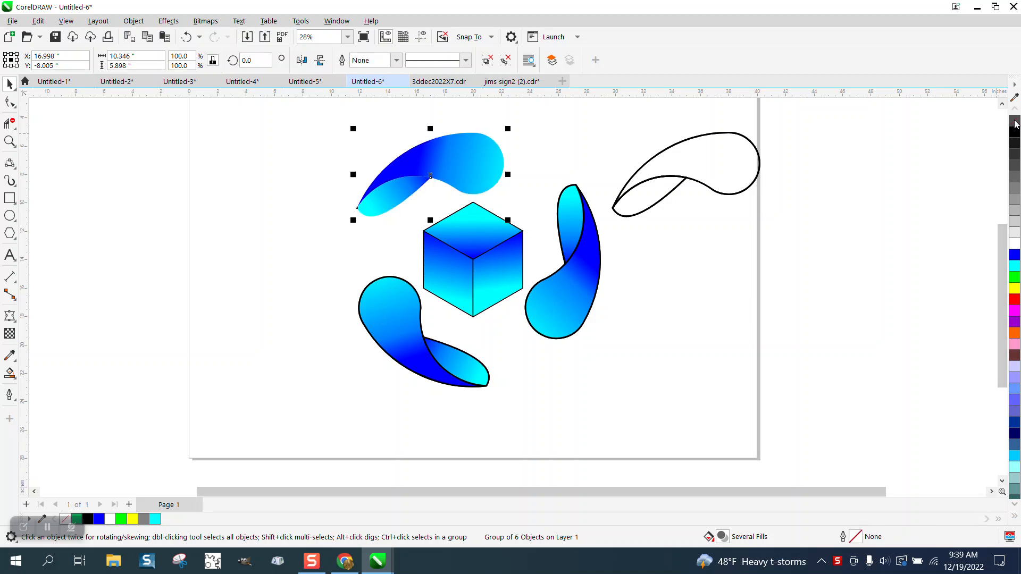
pyautogui.click(685, 176)
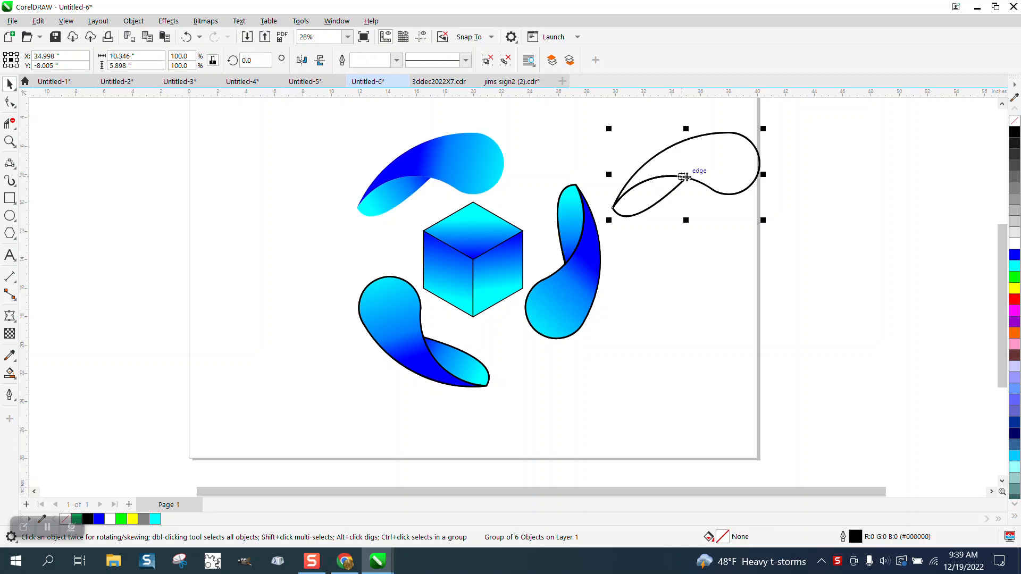
pyautogui.moveTo(384, 348)
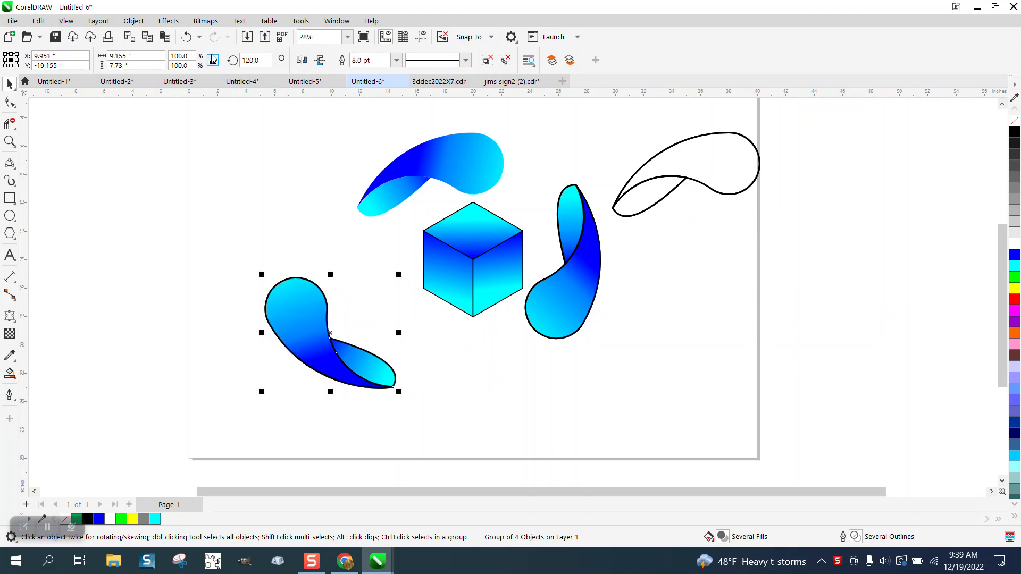
# Step: Drag the displaced lower-left swoosh back to its original spot beside the cube
pyautogui.moveTo(329, 332); pyautogui.dragTo(423, 332)
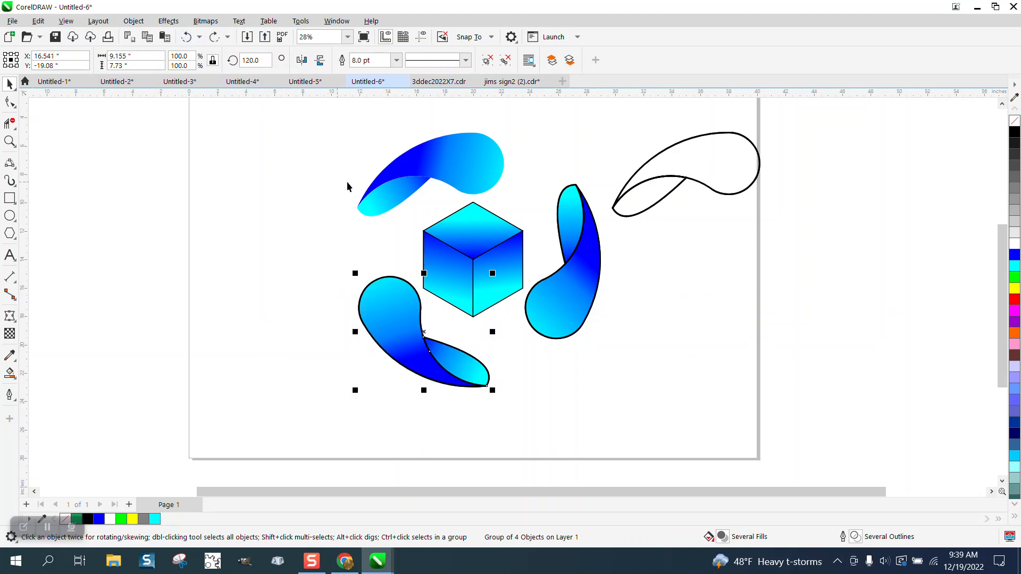
pyautogui.moveTo(596, 238)
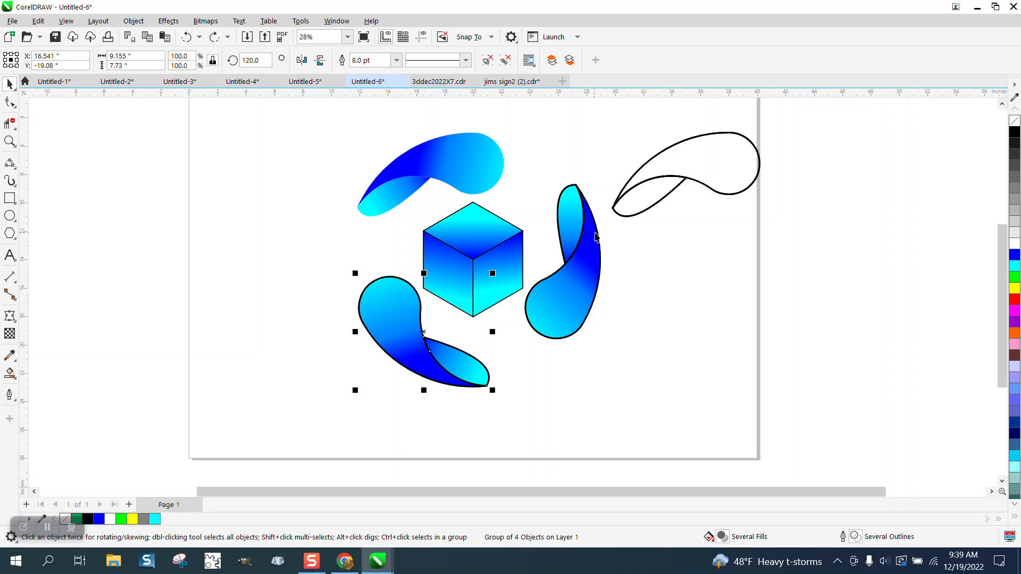
pyautogui.moveTo(640, 183)
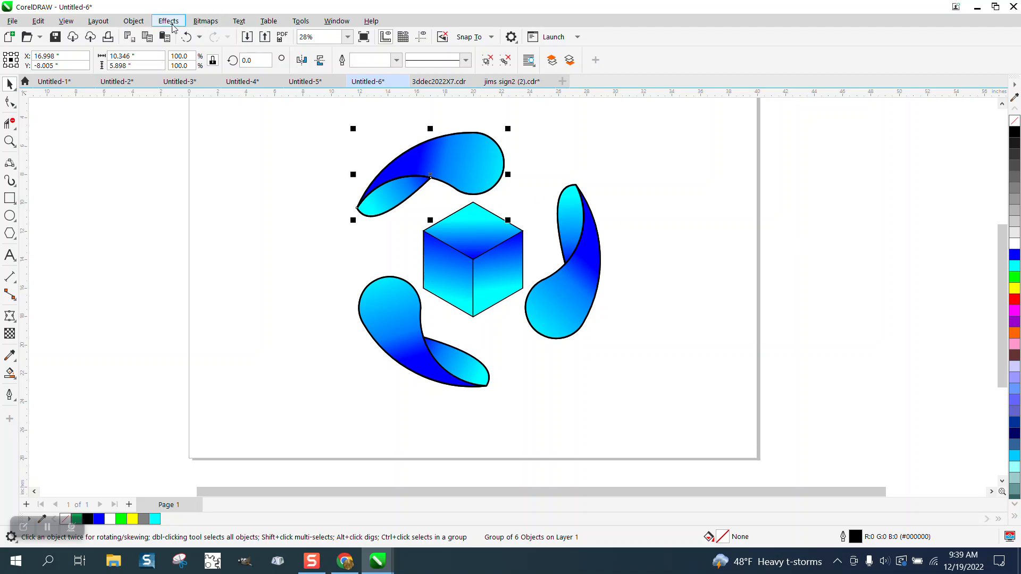
# Step: Apply Effects > Blur > Gaussian Blur to the detached outline, adjusting the Radius slider
pyautogui.click(168, 20)
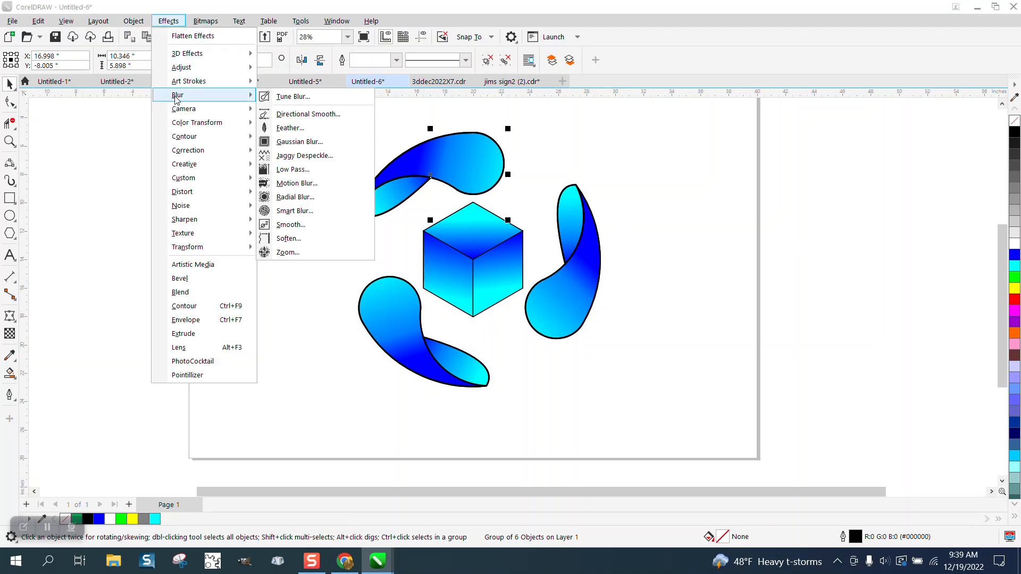
pyautogui.click(300, 141)
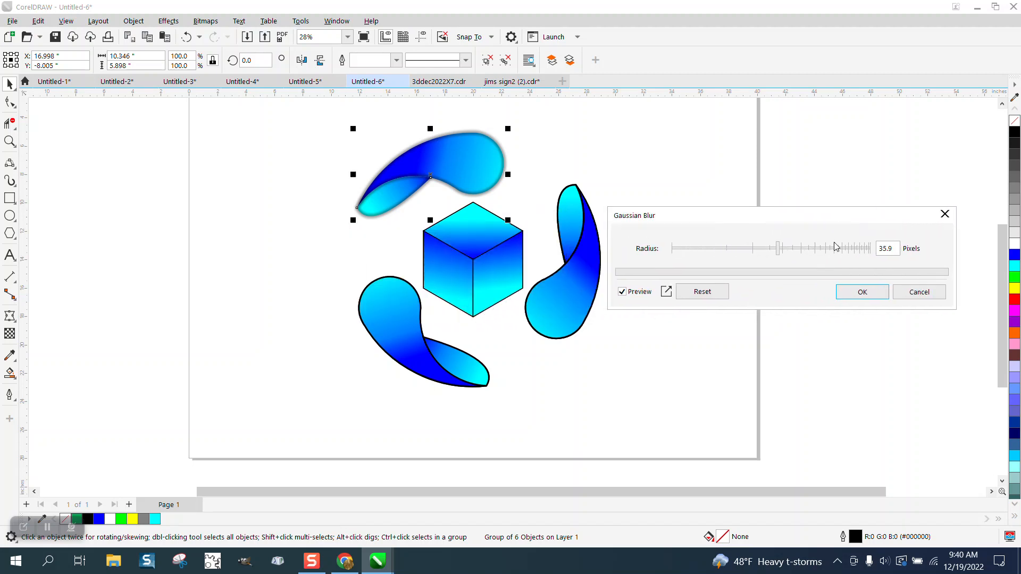
pyautogui.moveTo(781, 253)
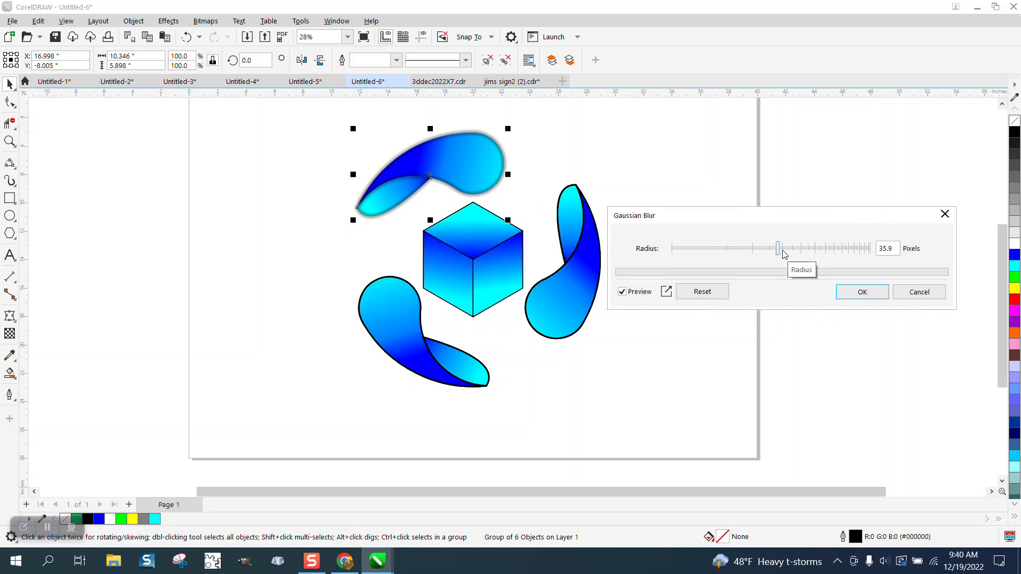
pyautogui.moveTo(779, 248); pyautogui.dragTo(761, 248)
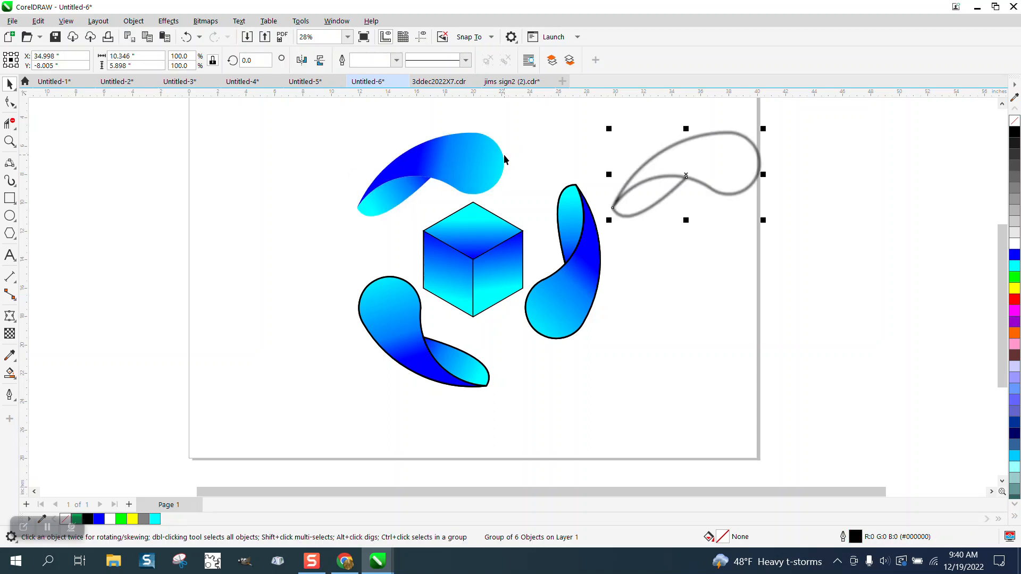
pyautogui.moveTo(79, 213)
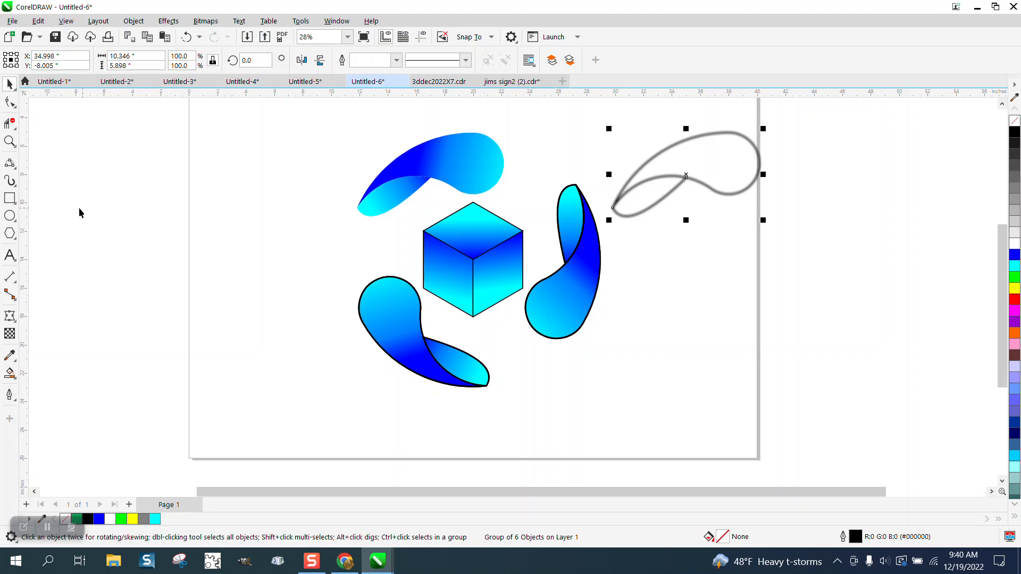
# Step: Draw a yellow-filled rectangle and send it To Back of Page behind the blurred outline
pyautogui.click(9, 198)
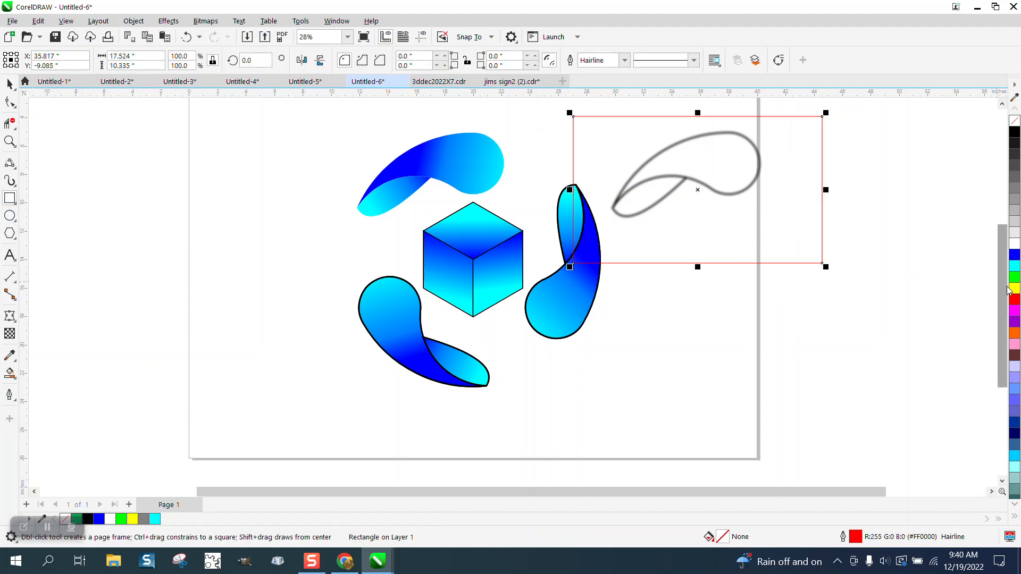
pyautogui.click(133, 20)
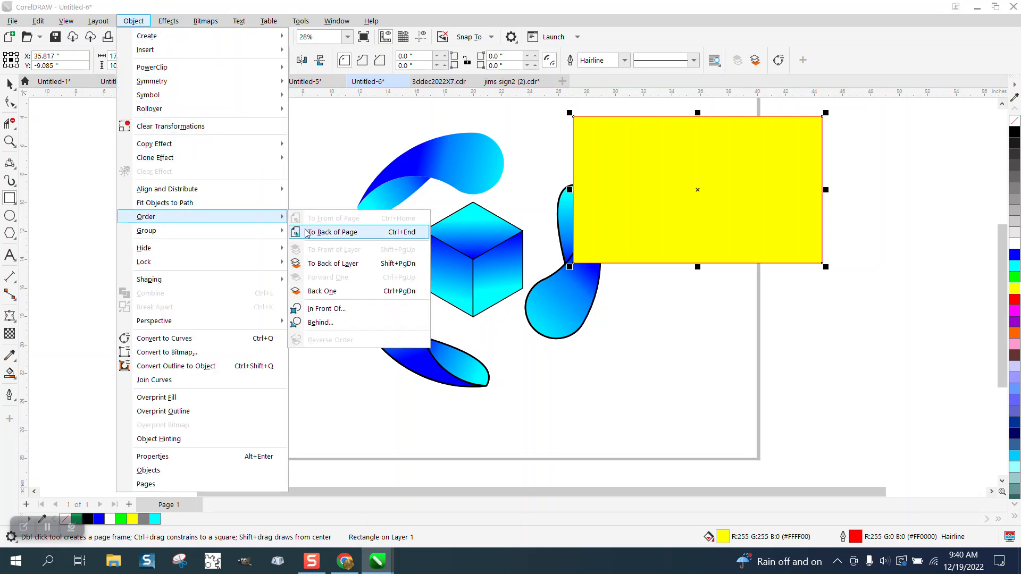
pyautogui.click(331, 232)
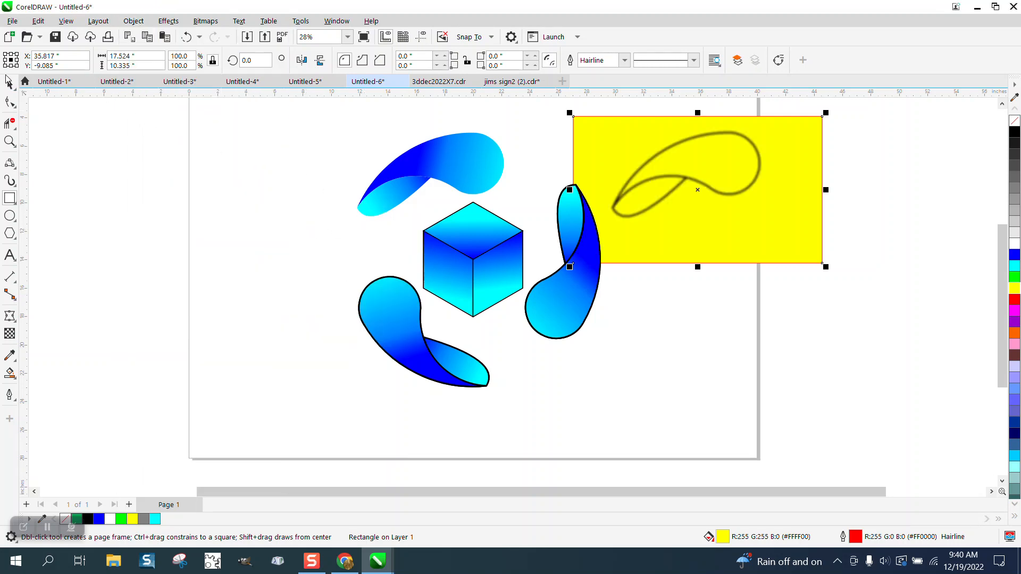
pyautogui.click(698, 189)
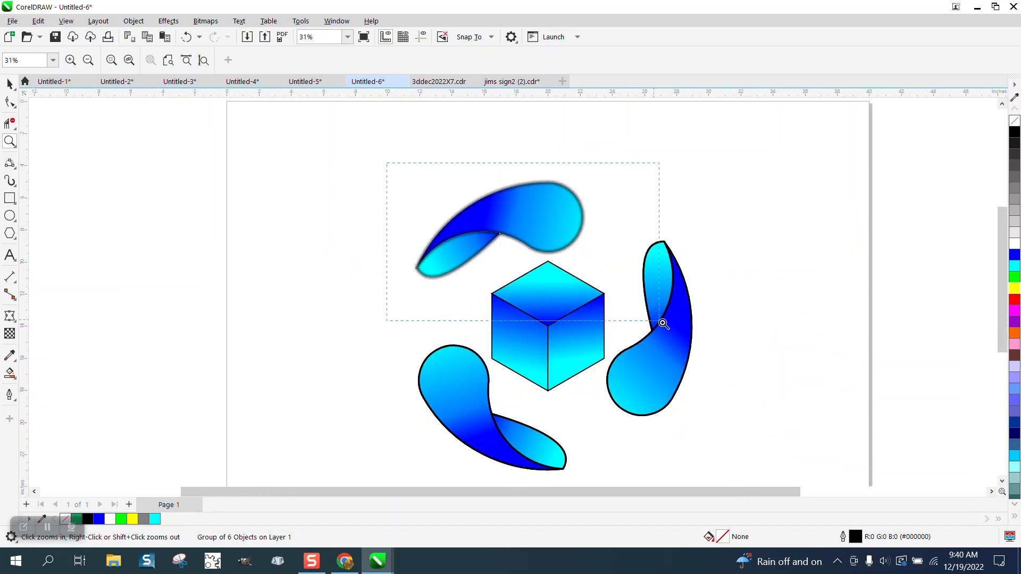
pyautogui.click(664, 323)
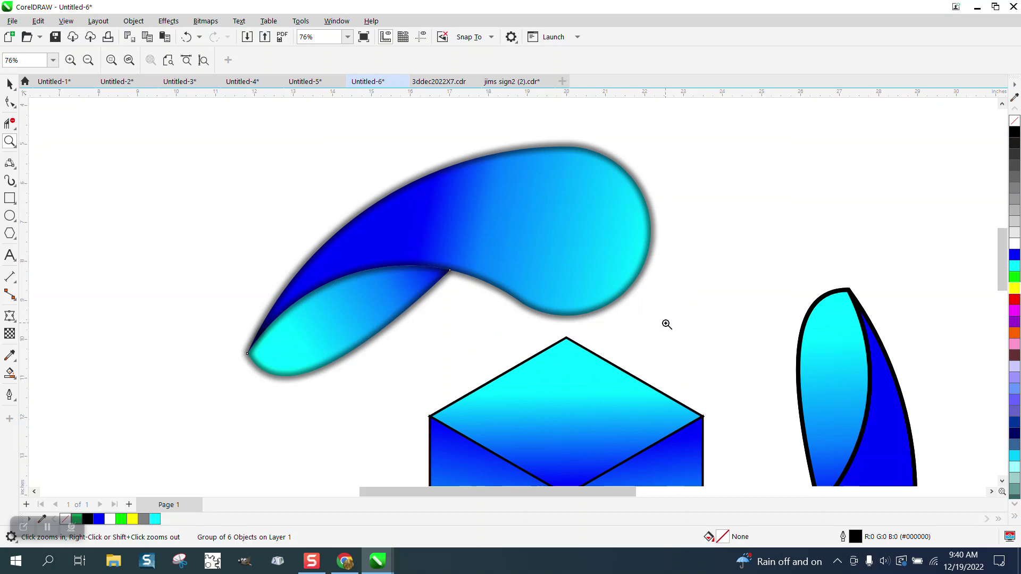